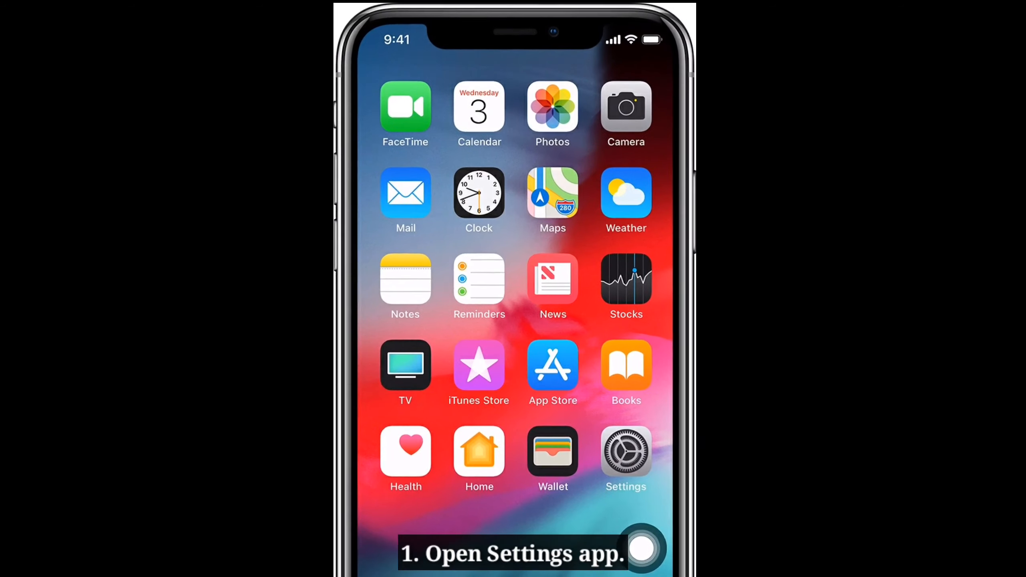
# Step: Go into Settings and view the Face ID & Passcode settings
pyautogui.click(625, 452)
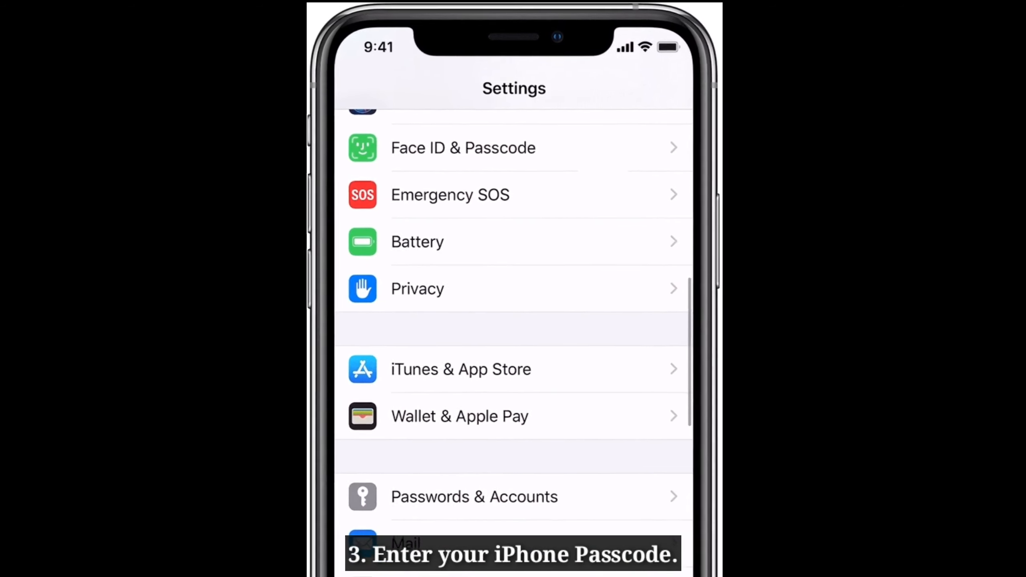
pyautogui.click(462, 147)
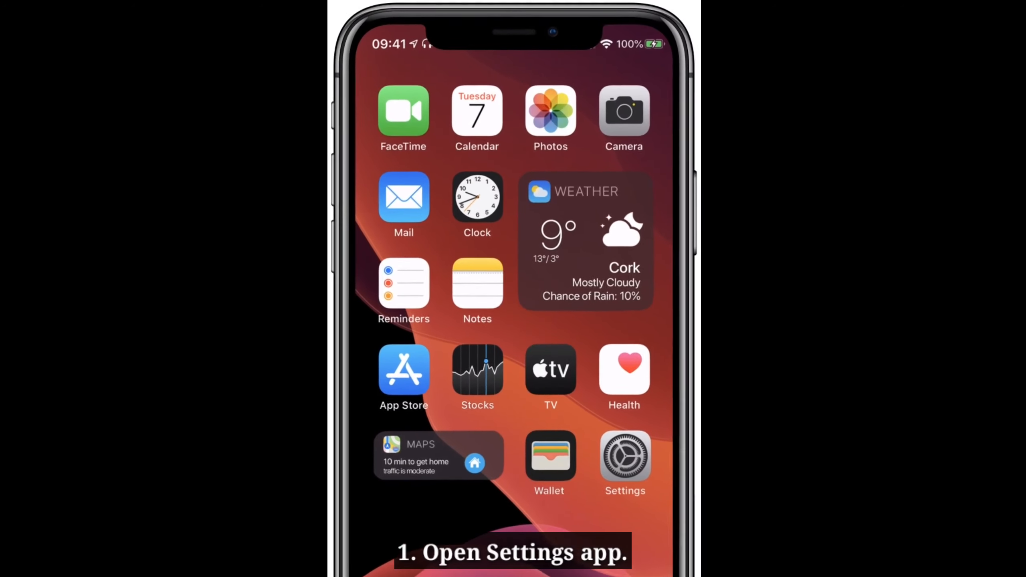
# Step: From Settings > General > Reset, choose Reset Network Settings and confirm it
pyautogui.click(623, 457)
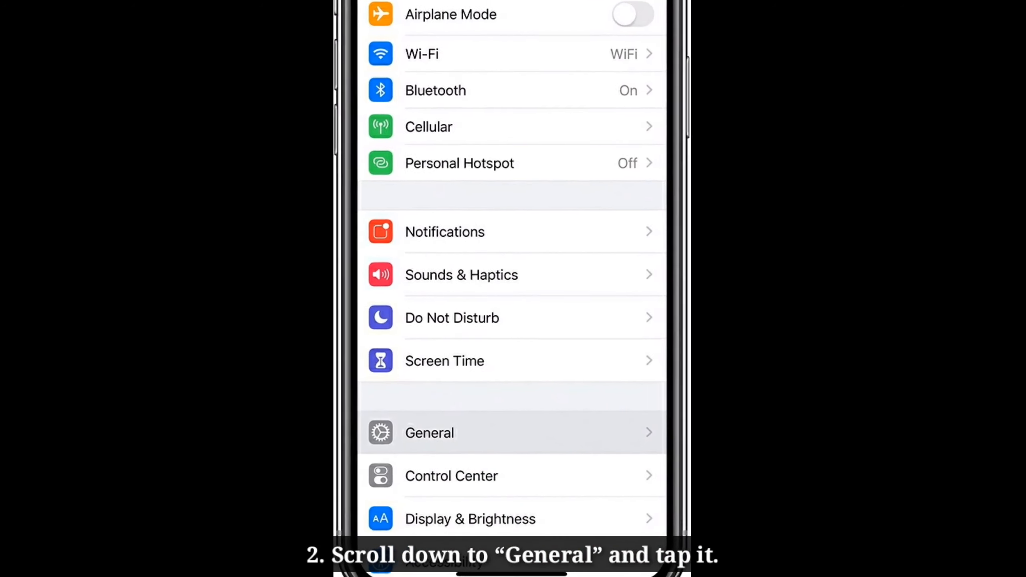
pyautogui.click(429, 432)
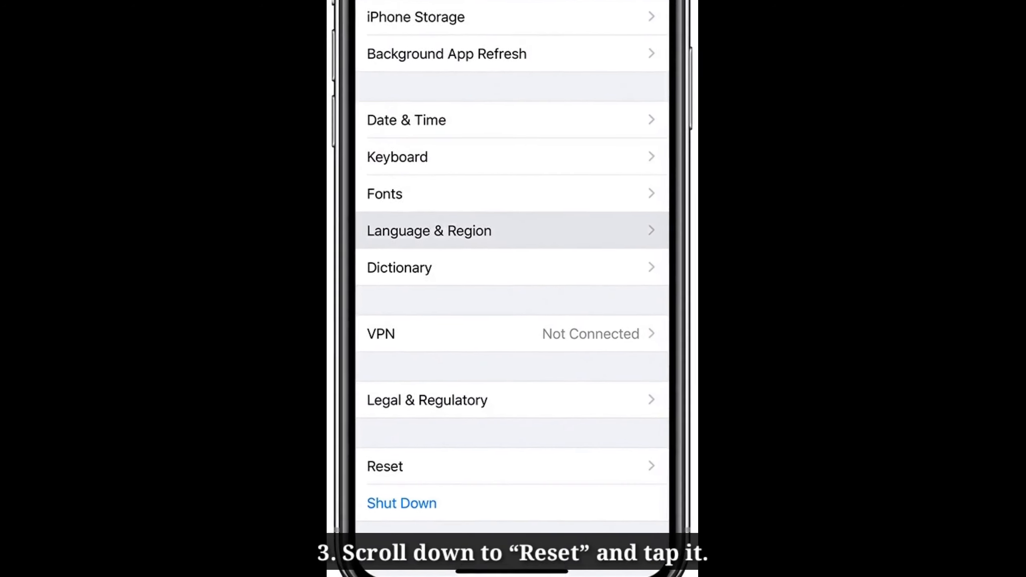
pyautogui.click(385, 465)
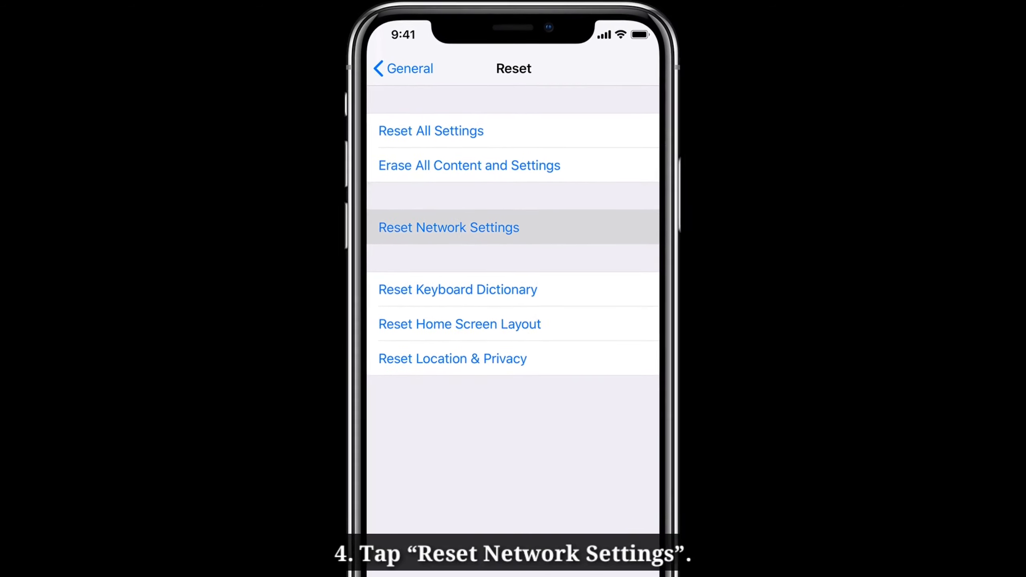
pyautogui.click(448, 226)
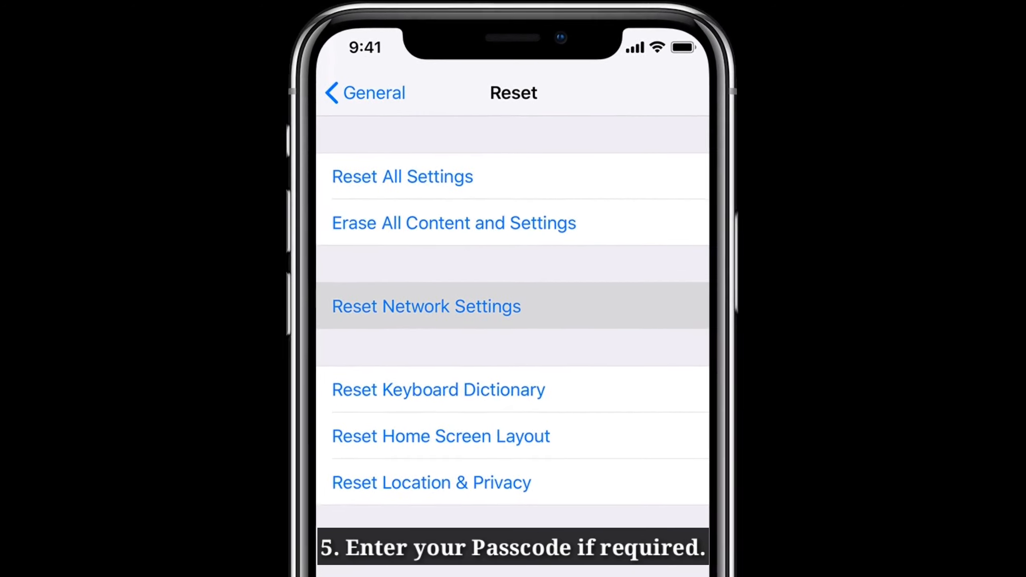
pyautogui.click(426, 306)
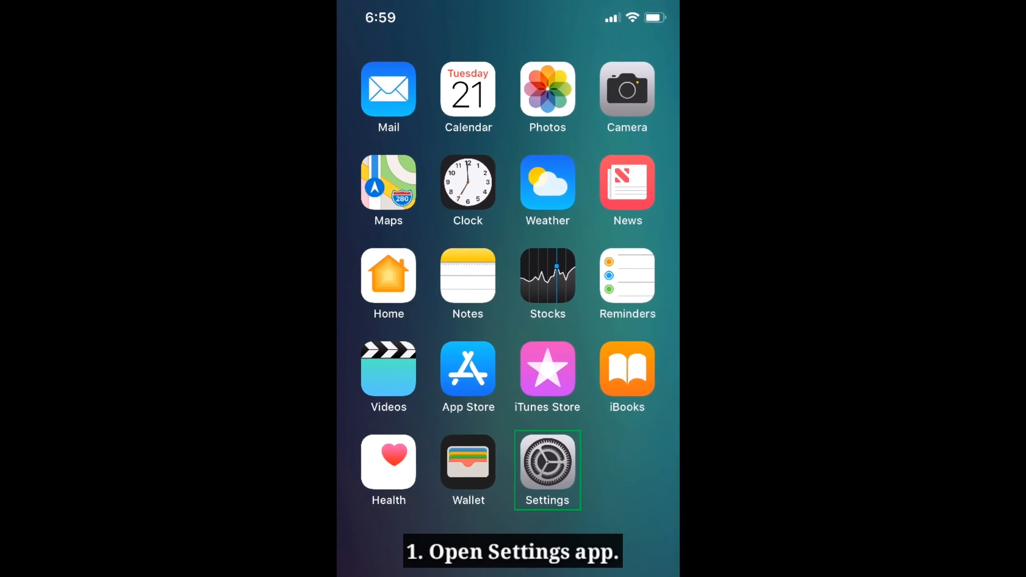
pyautogui.click(546, 461)
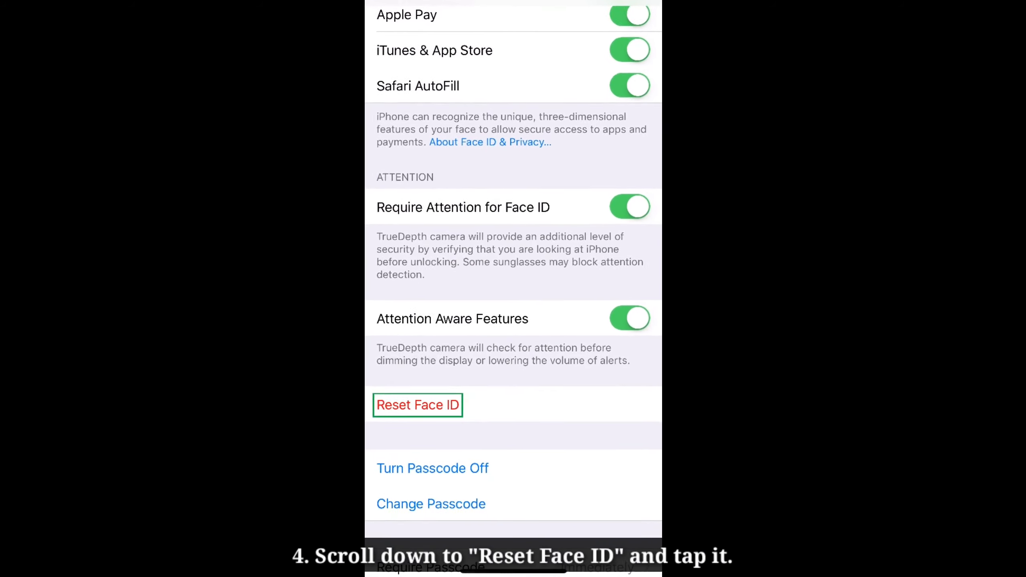
pyautogui.scroll(3)
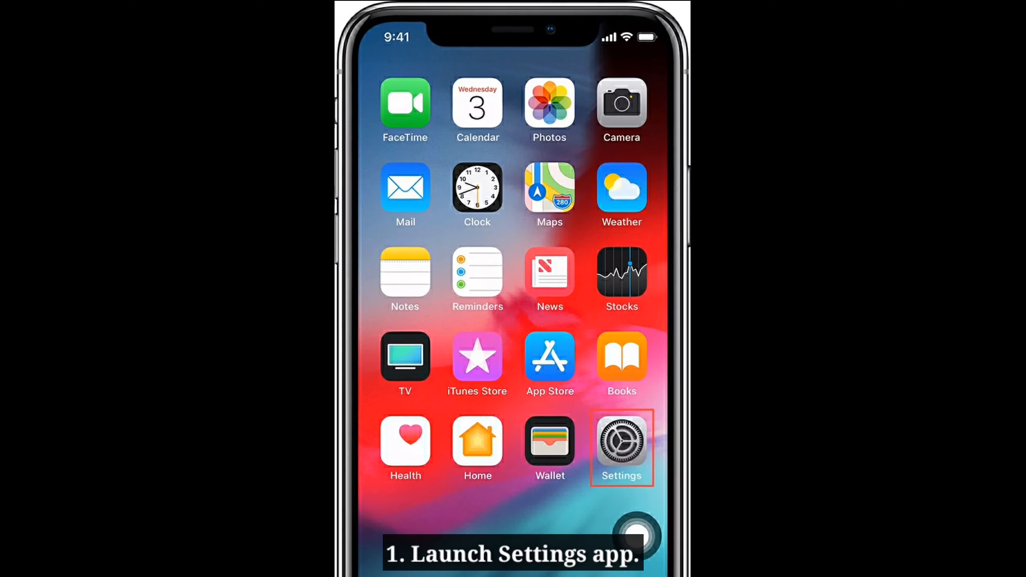
# Step: Go into Settings and scroll down to where the General and Reset rows appear
pyautogui.click(622, 445)
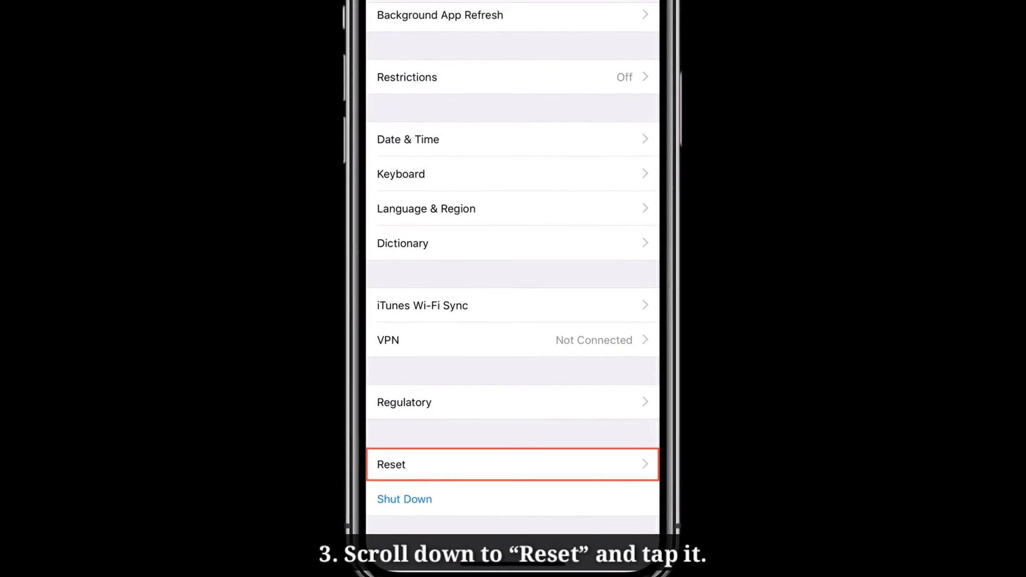
pyautogui.scroll(-3)
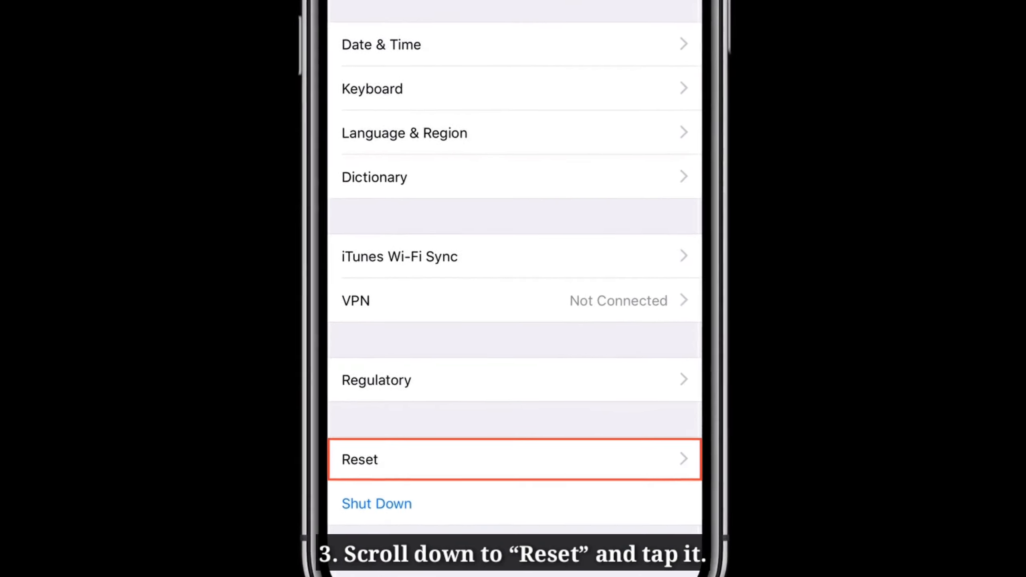